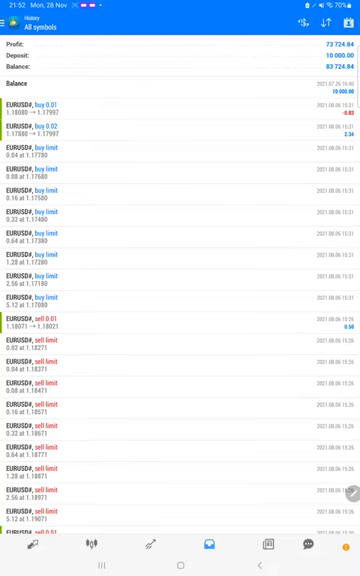
Review the account's Myfxbook statistics, then switch to its list of EURUSD trades.
scroll(down, 3)
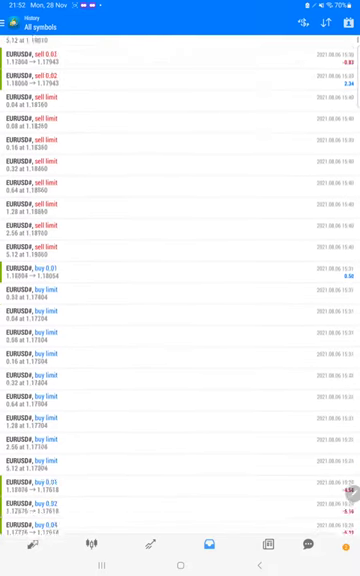
scroll(down, 3)
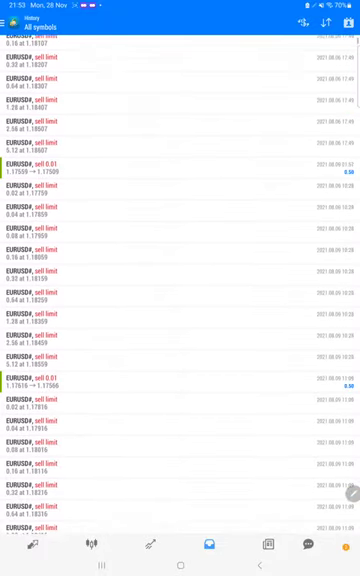
scroll(down, 3)
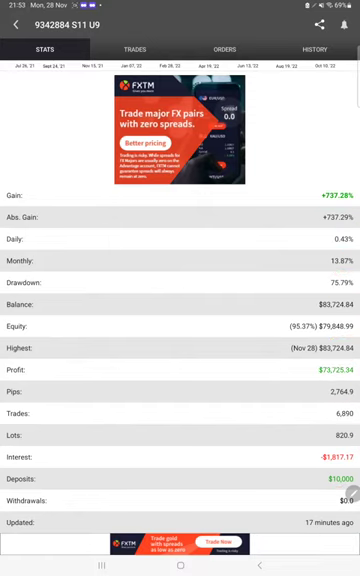
click(130, 48)
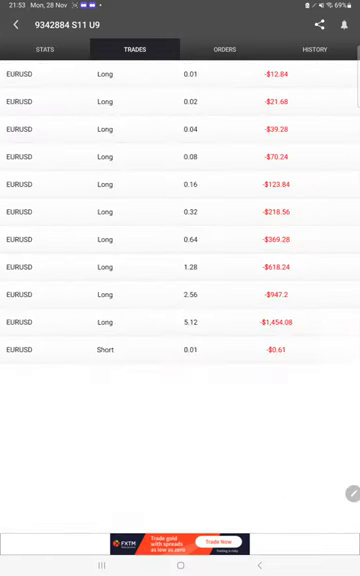
click(316, 48)
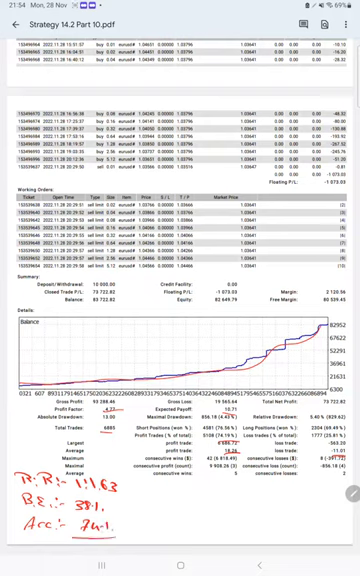
View the strategy tester report PDF at 40% zoom to see results and equity curve.
text(40%)
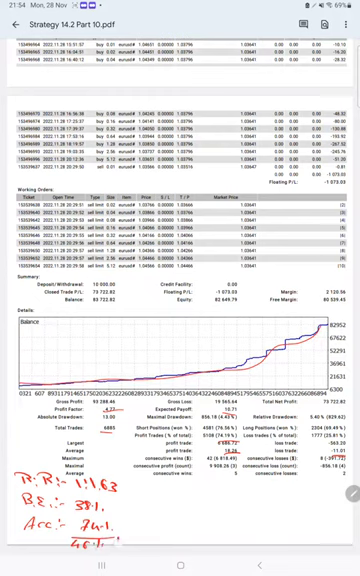